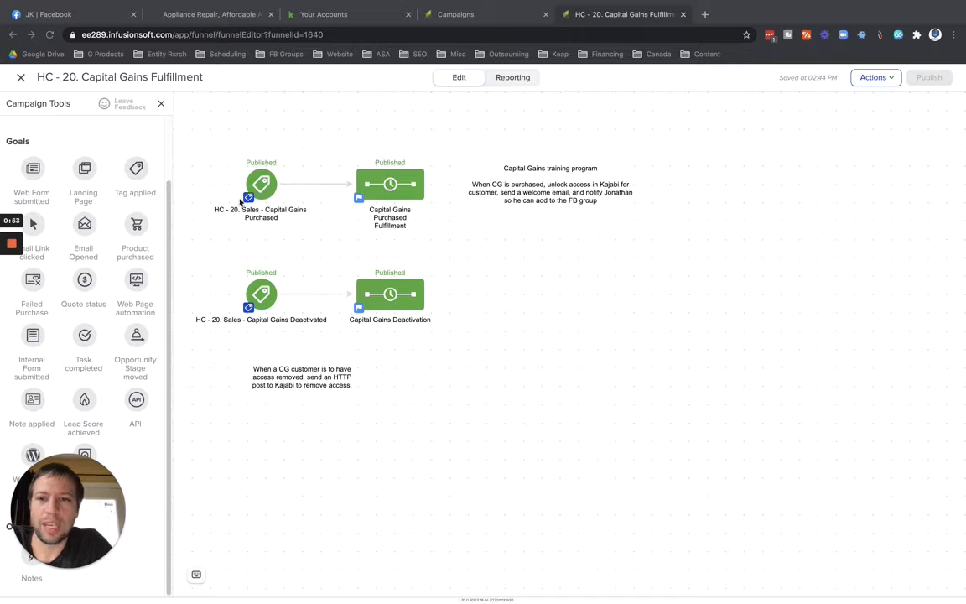
{"action": "mouse_move", "coordinate": [261, 192]}
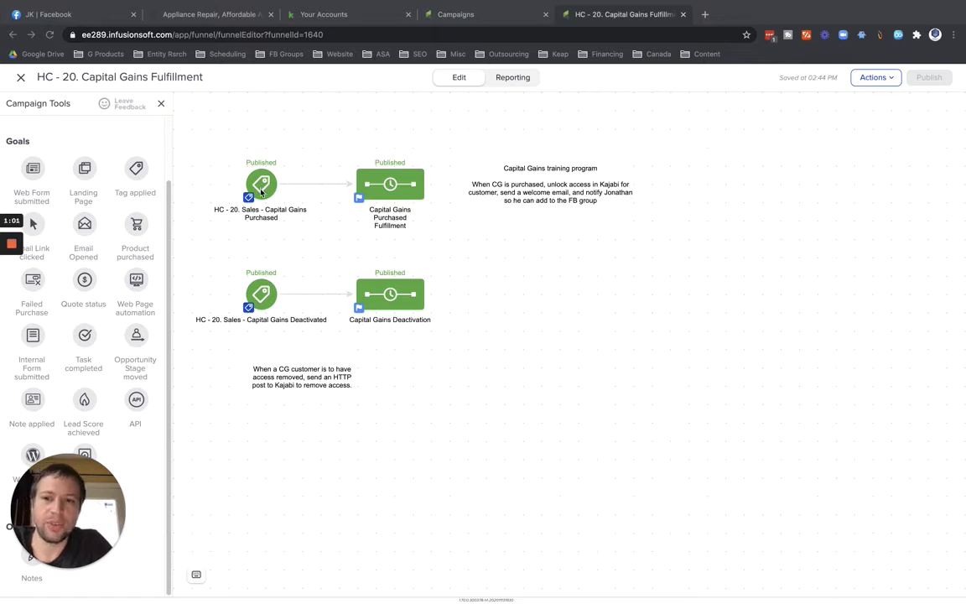
{"action": "mouse_move", "coordinate": [422, 167]}
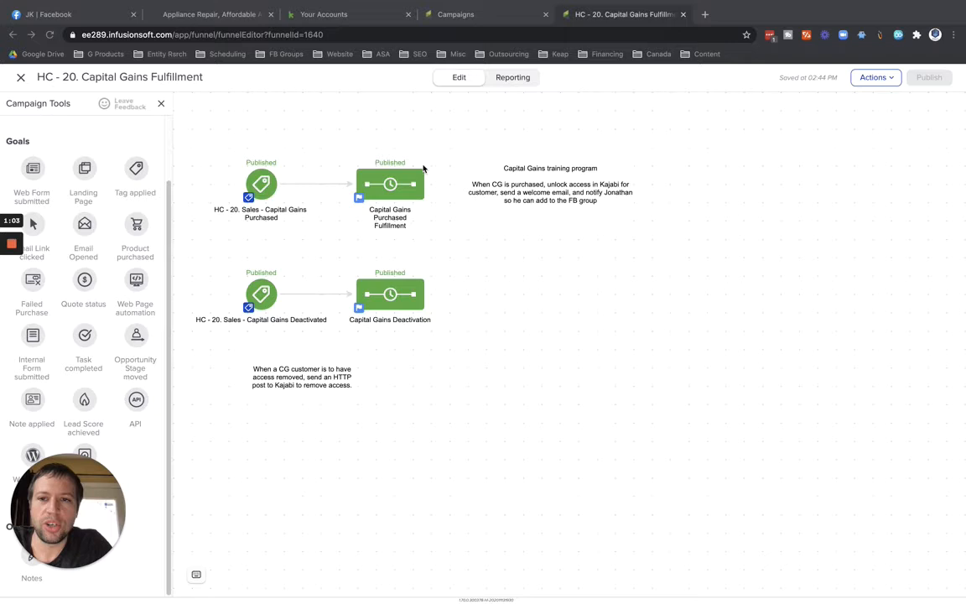
{"action": "mouse_move", "coordinate": [422, 418]}
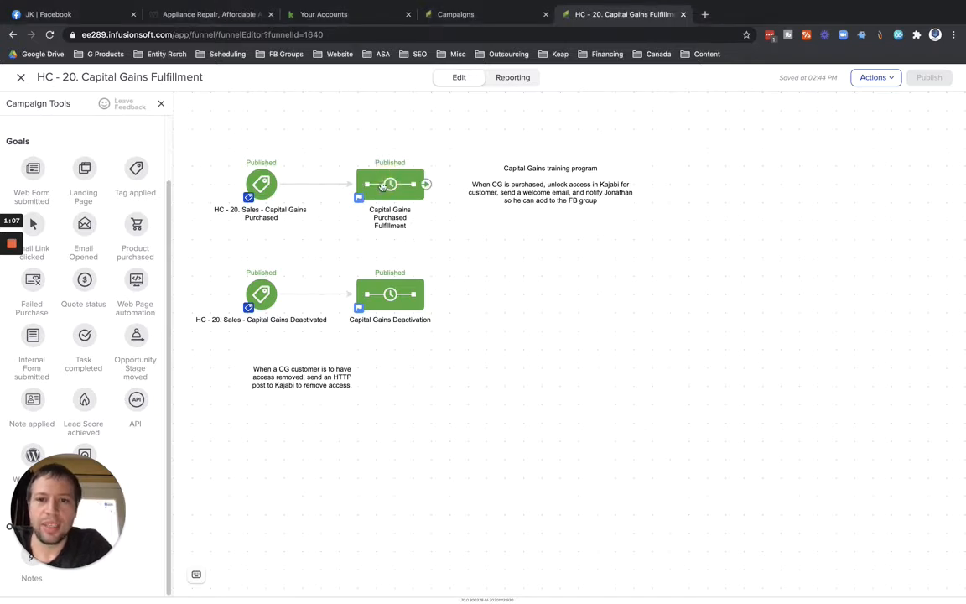
Open the Capital Gains Purchased Fulfillment sequence from the campaign canvas.
{"action": "double_click", "coordinate": [389, 183]}
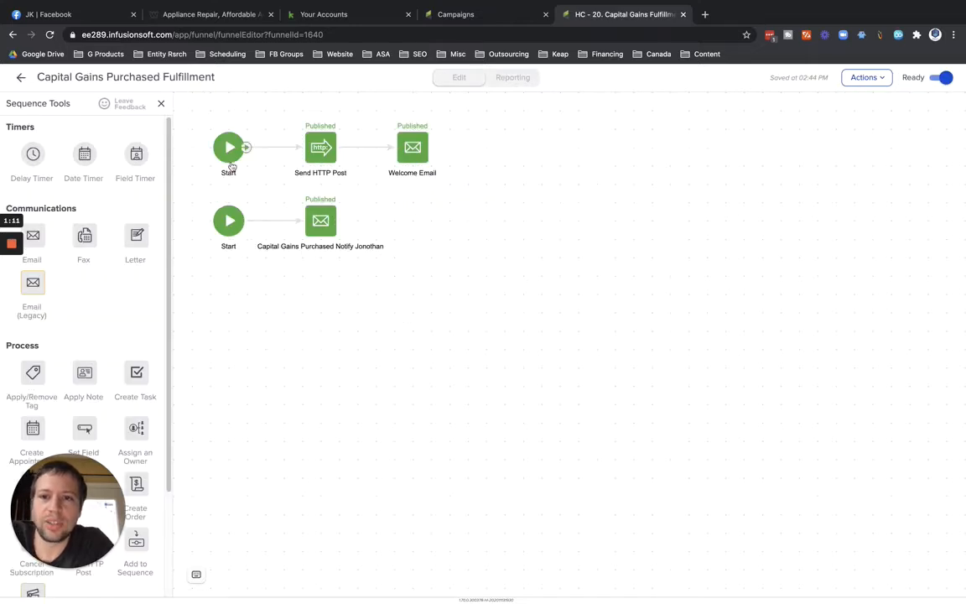
{"action": "mouse_move", "coordinate": [325, 148]}
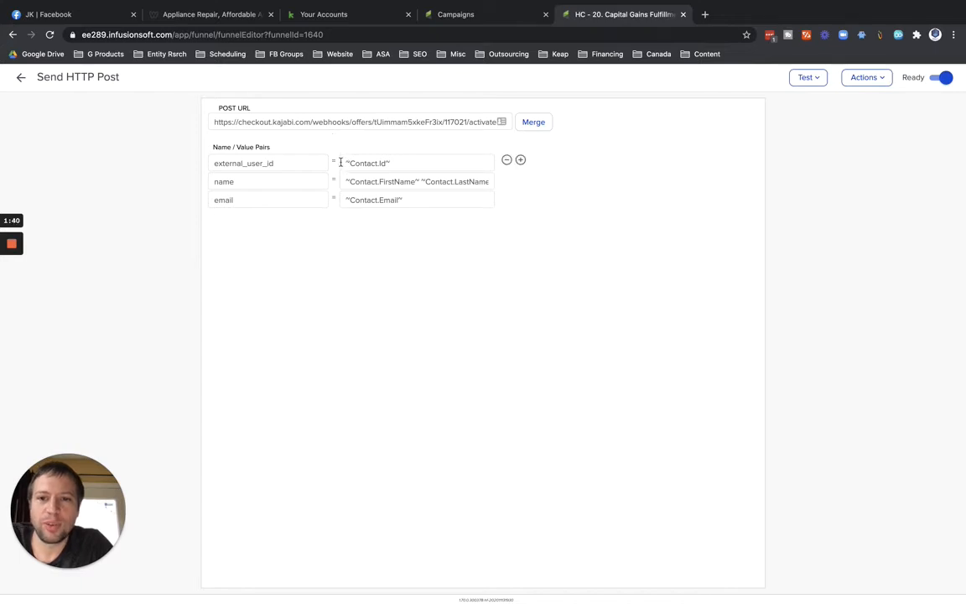
{"action": "mouse_move", "coordinate": [164, 166]}
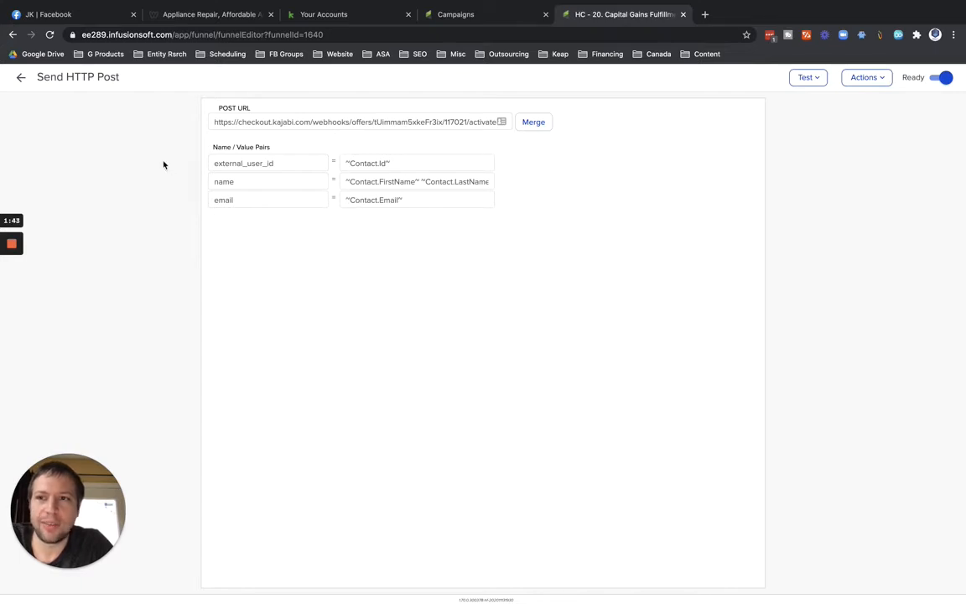
View the Welcome Email with its order-processed text and login link, then go back to the sequence.
{"action": "left_click", "coordinate": [20, 77]}
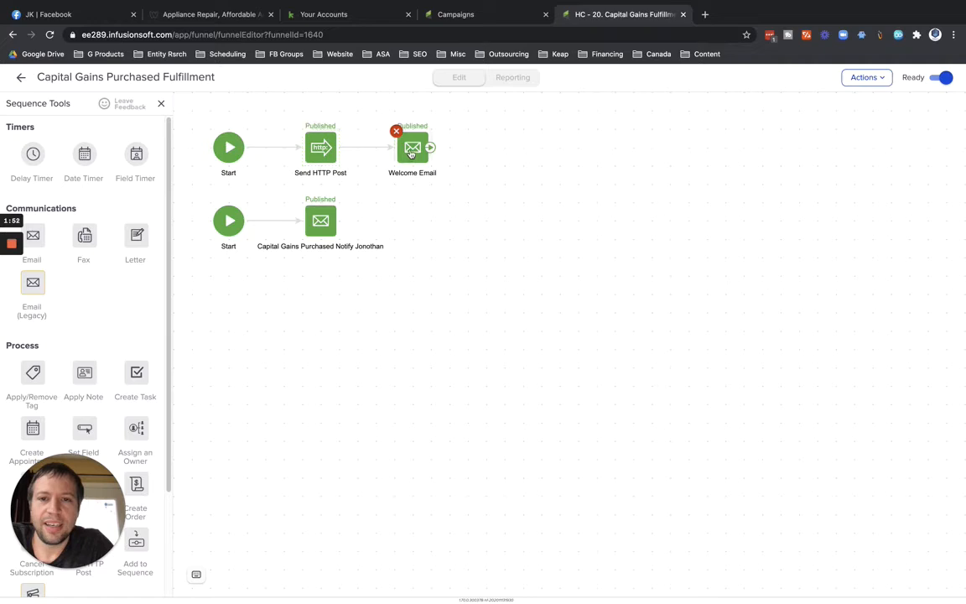
{"action": "left_click", "coordinate": [412, 148]}
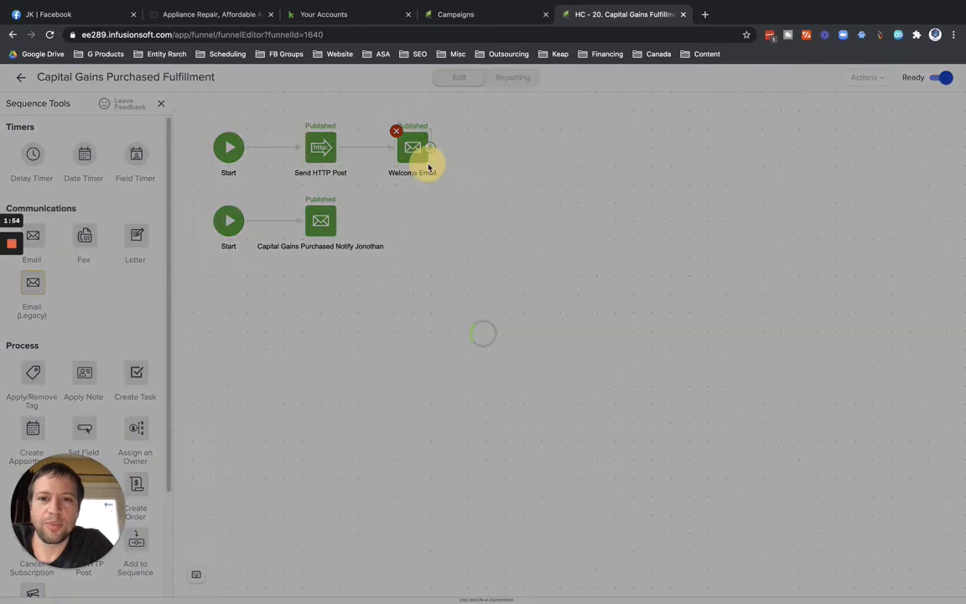
{"action": "left_click", "coordinate": [411, 148]}
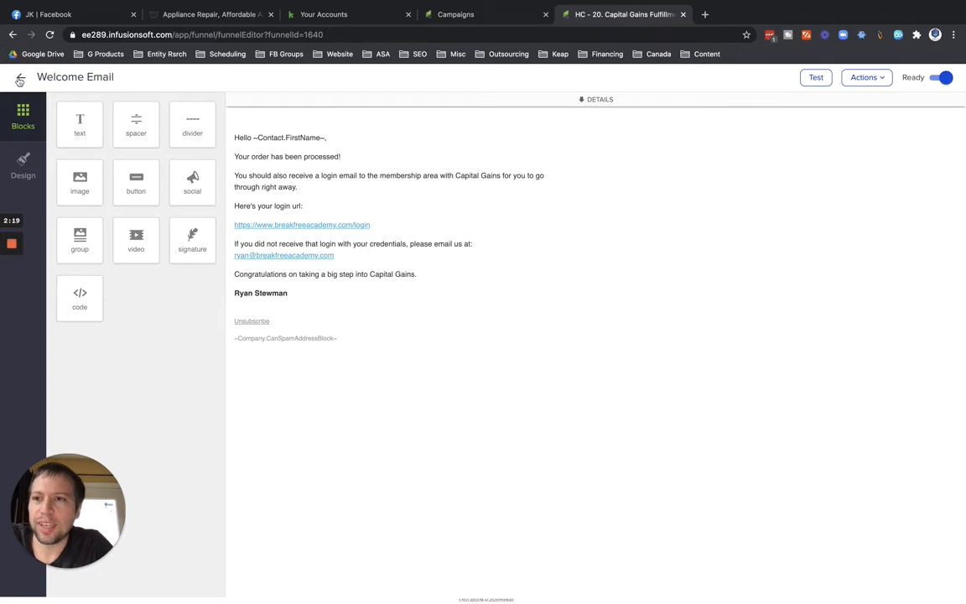
{"action": "left_click", "coordinate": [20, 77]}
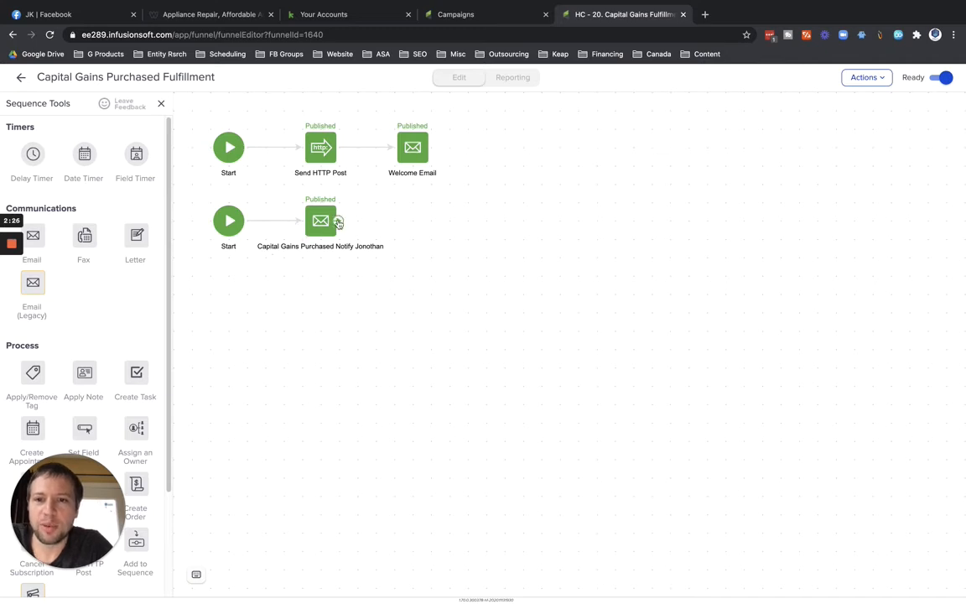
View and edit the internal notify-Jonathan purchase notification email from its step menu.
{"action": "left_click", "coordinate": [320, 222]}
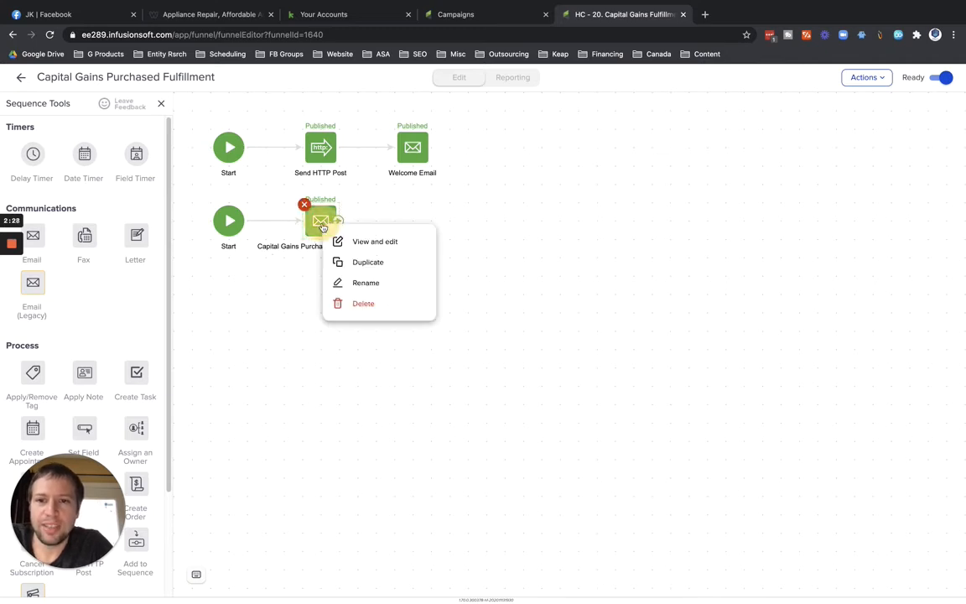
{"action": "left_click", "coordinate": [376, 242]}
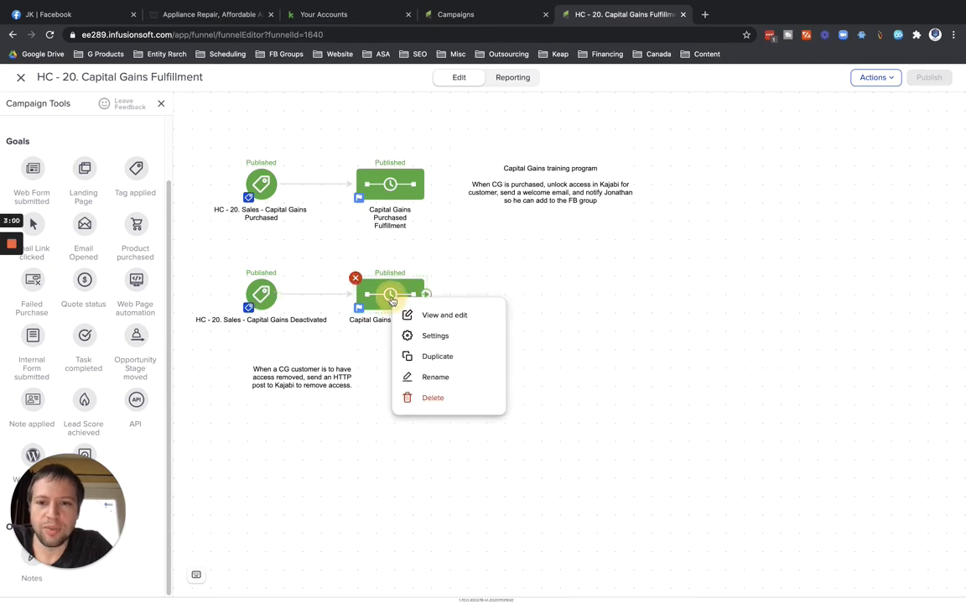
{"action": "left_click", "coordinate": [443, 315]}
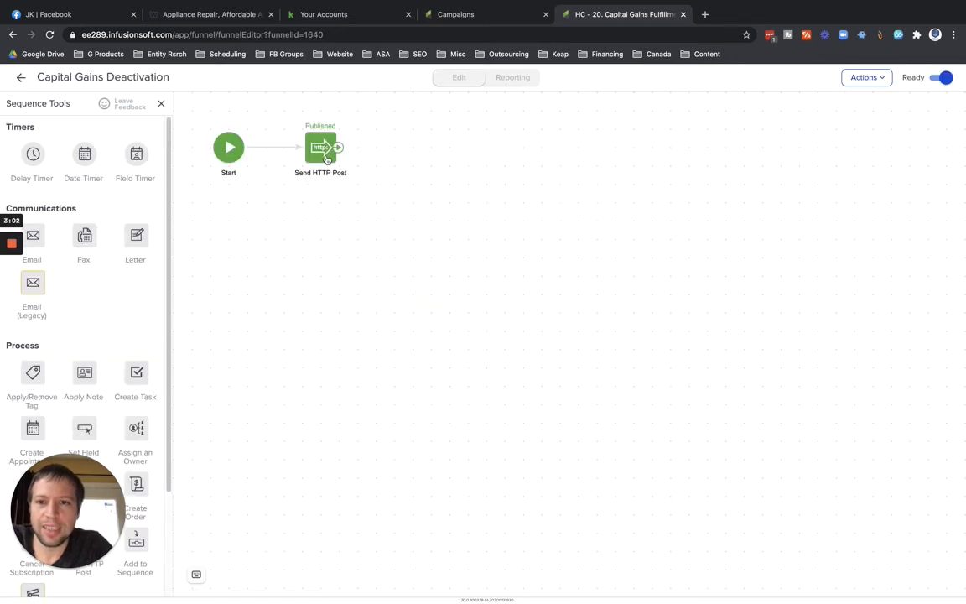
{"action": "double_click", "coordinate": [321, 148]}
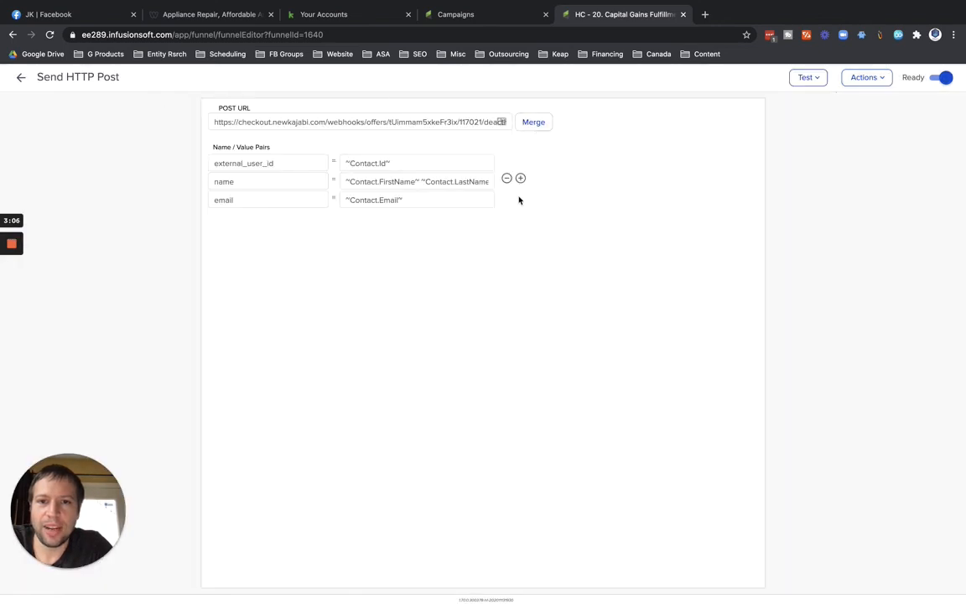
{"action": "mouse_move", "coordinate": [430, 100]}
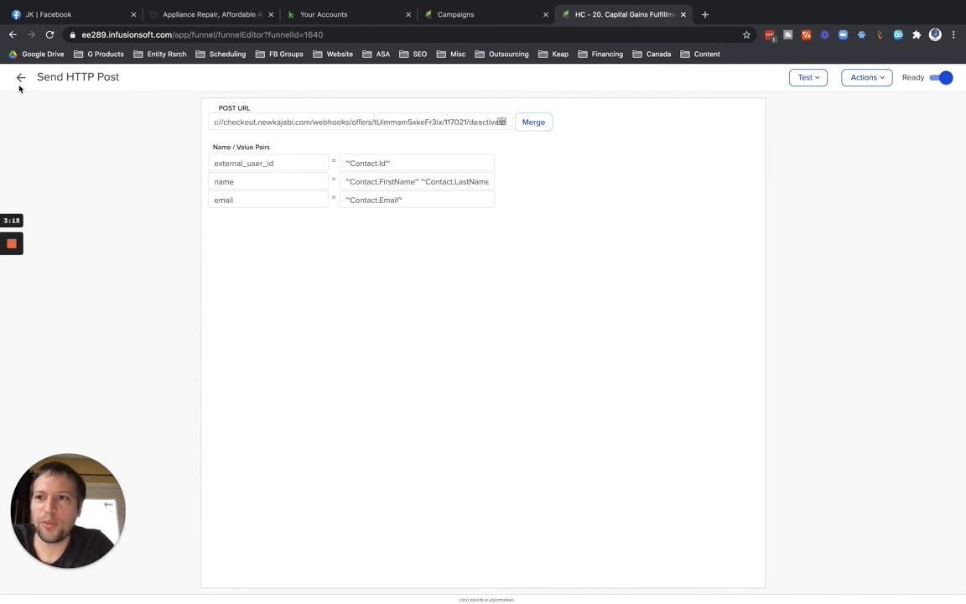
{"action": "left_click", "coordinate": [20, 77]}
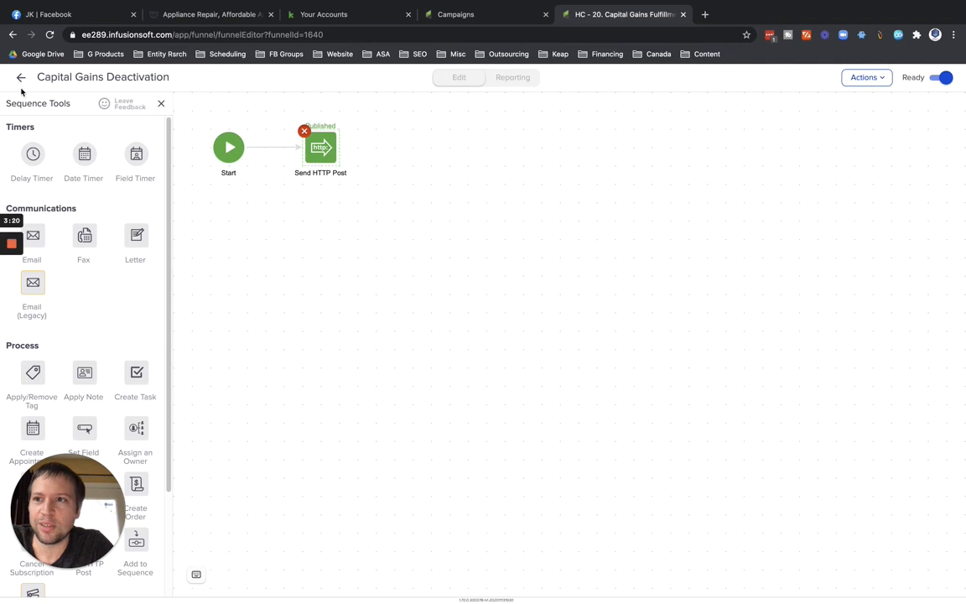
{"action": "left_click", "coordinate": [21, 78]}
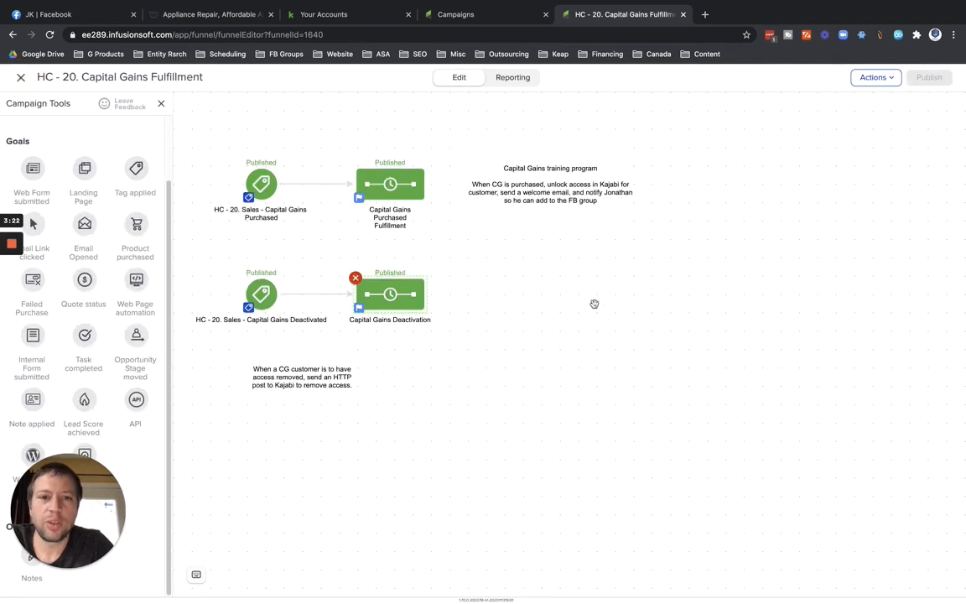
{"action": "mouse_move", "coordinate": [611, 289]}
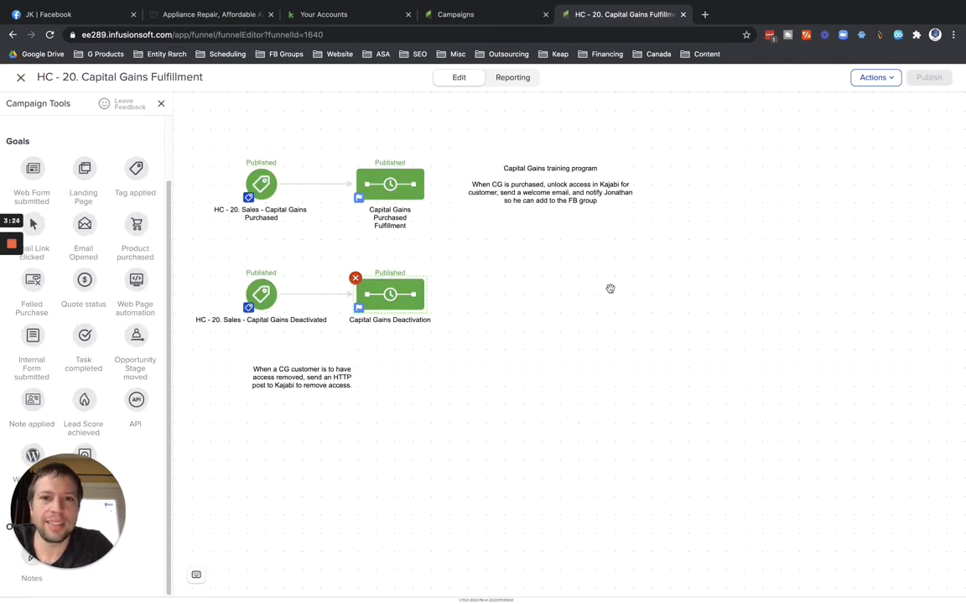
{"action": "mouse_move", "coordinate": [620, 292]}
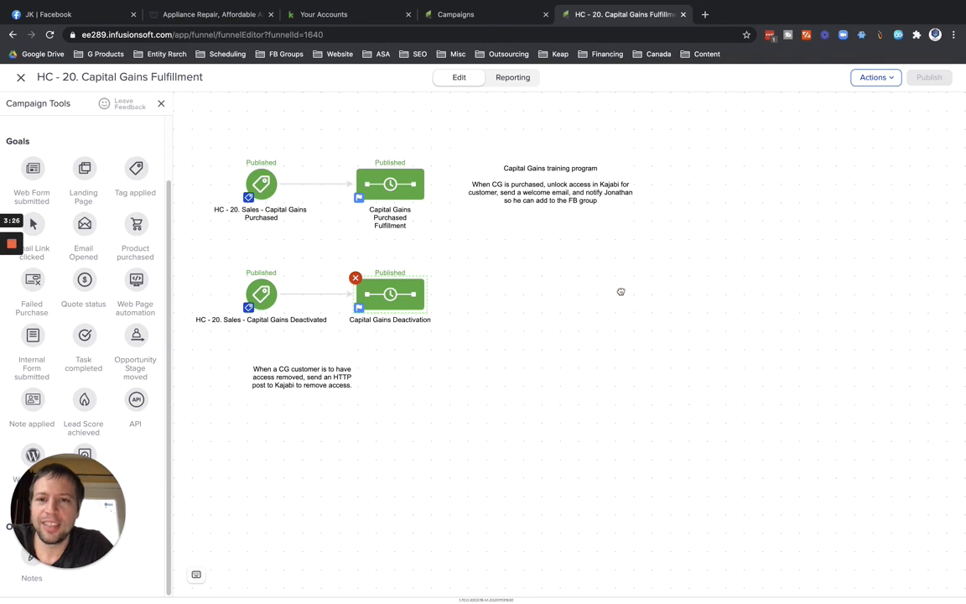